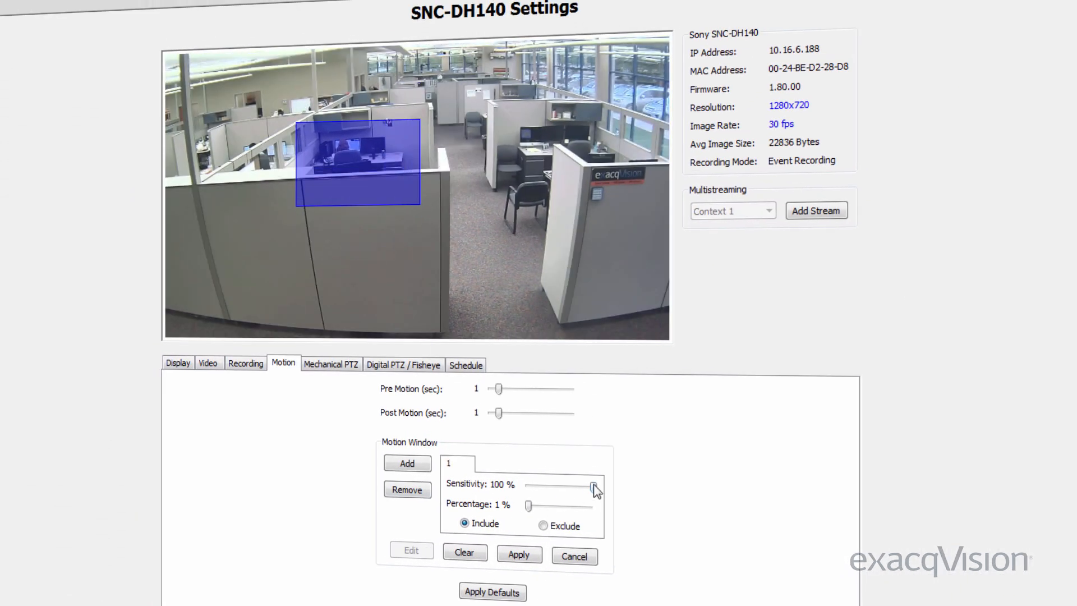
- Preview motion window sensitivity and mask editing, then select the server node for System Information
left_click_drag(594, 486, 555, 486)
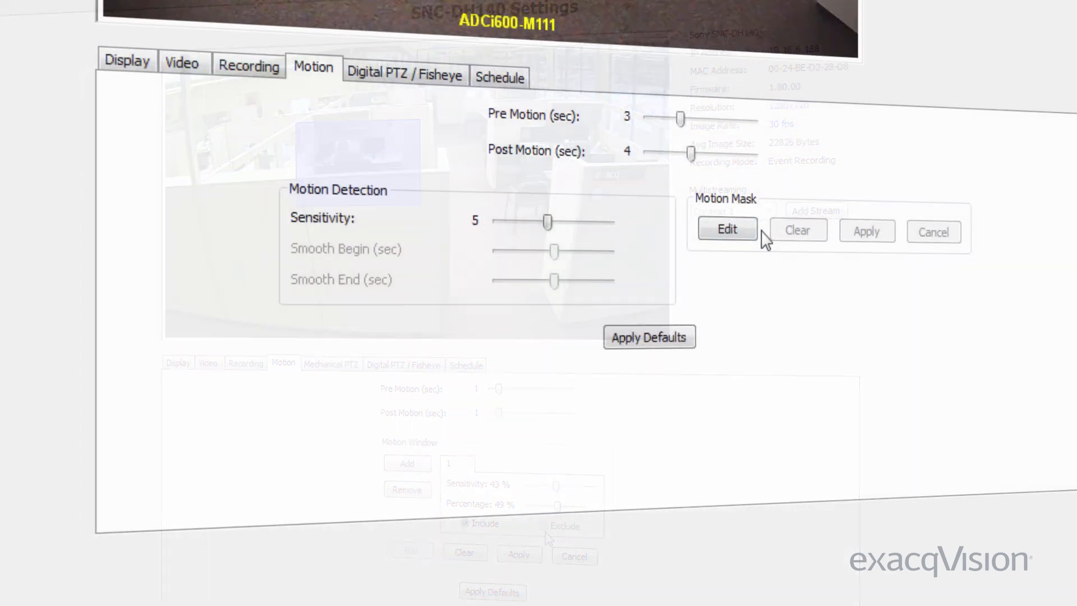
left_click(727, 228)
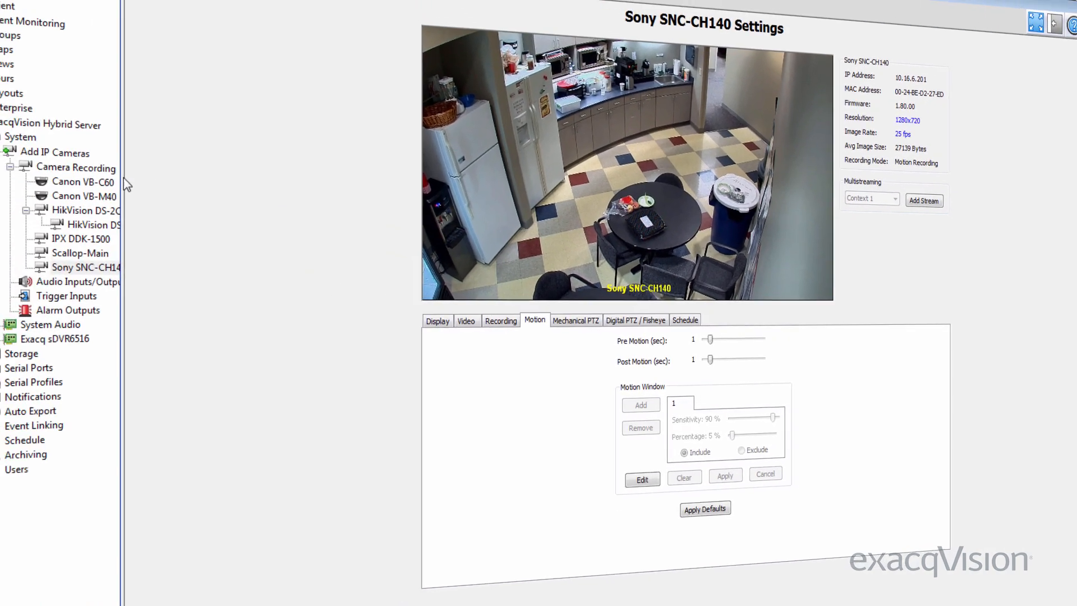
left_click(133, 195)
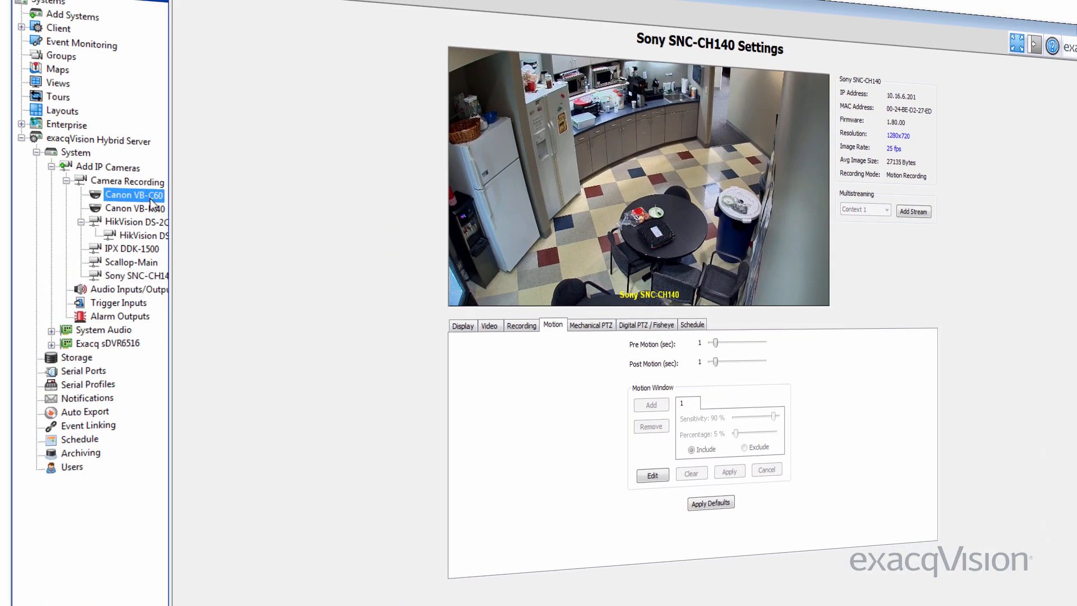
left_click(135, 195)
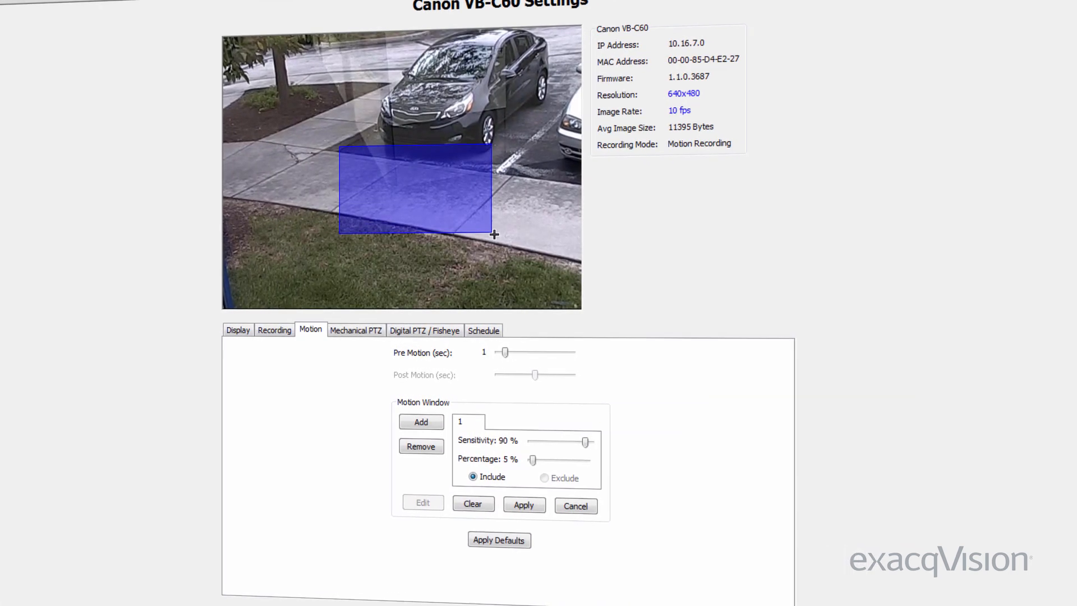
left_click(24, 183)
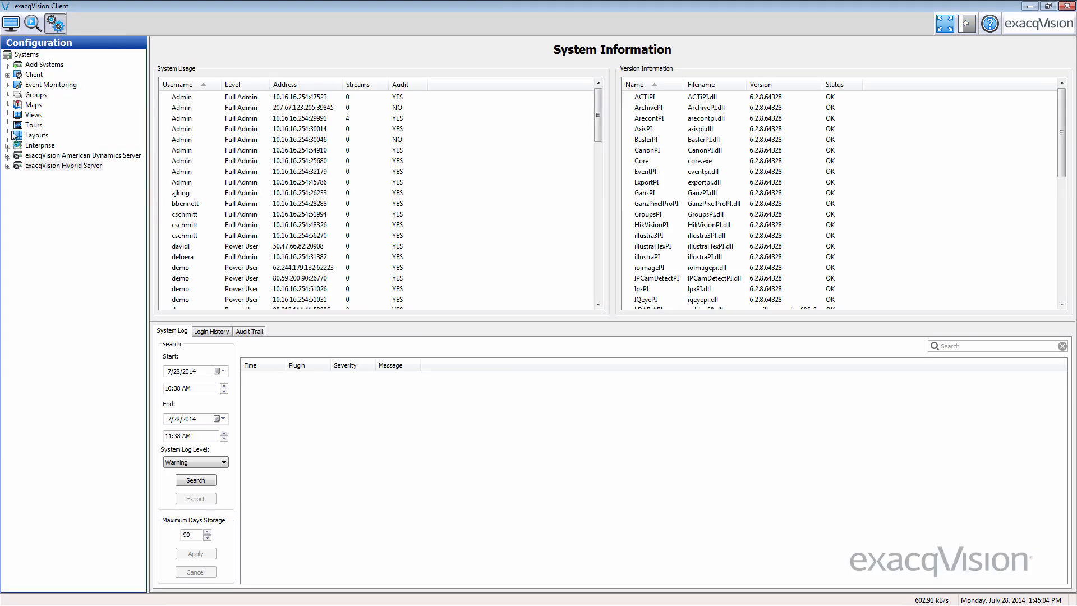
- Add motion window 1 on the Sony SNC-CH140 camera's Motion settings
left_click(94, 265)
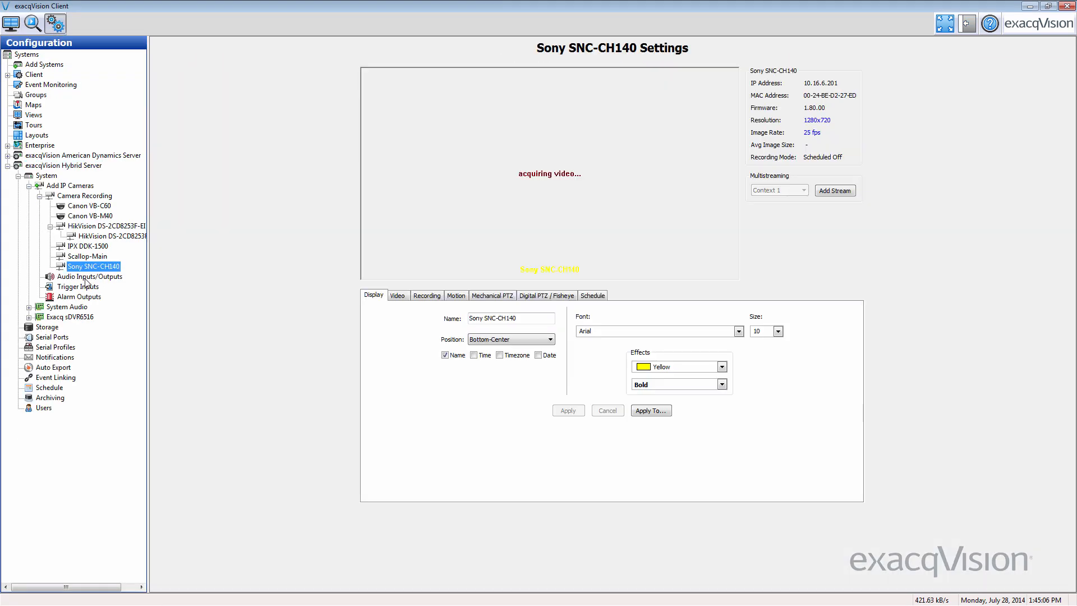
left_click(455, 295)
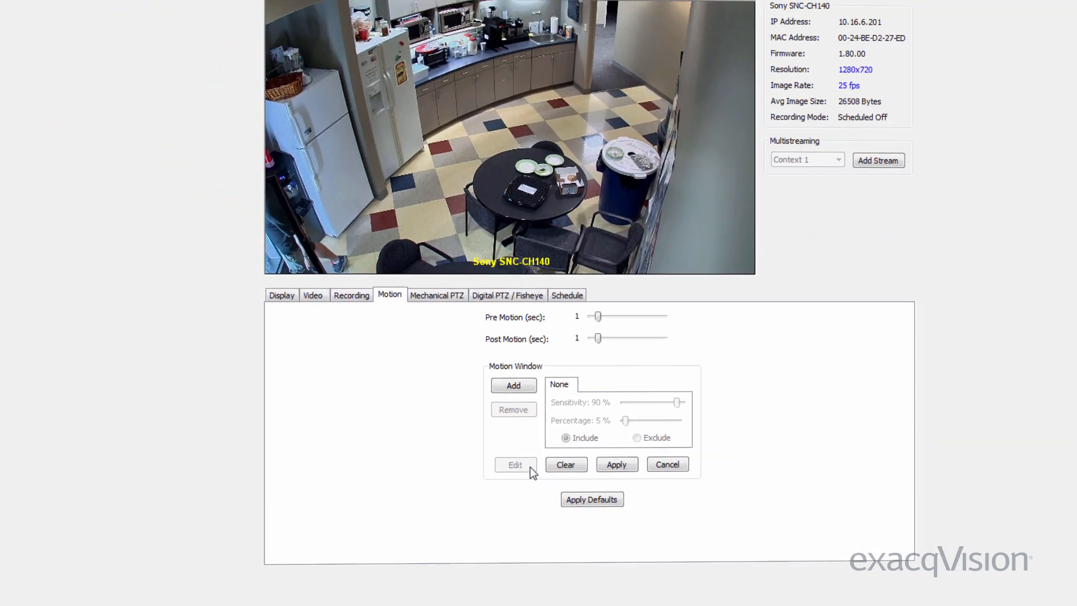
left_click(512, 385)
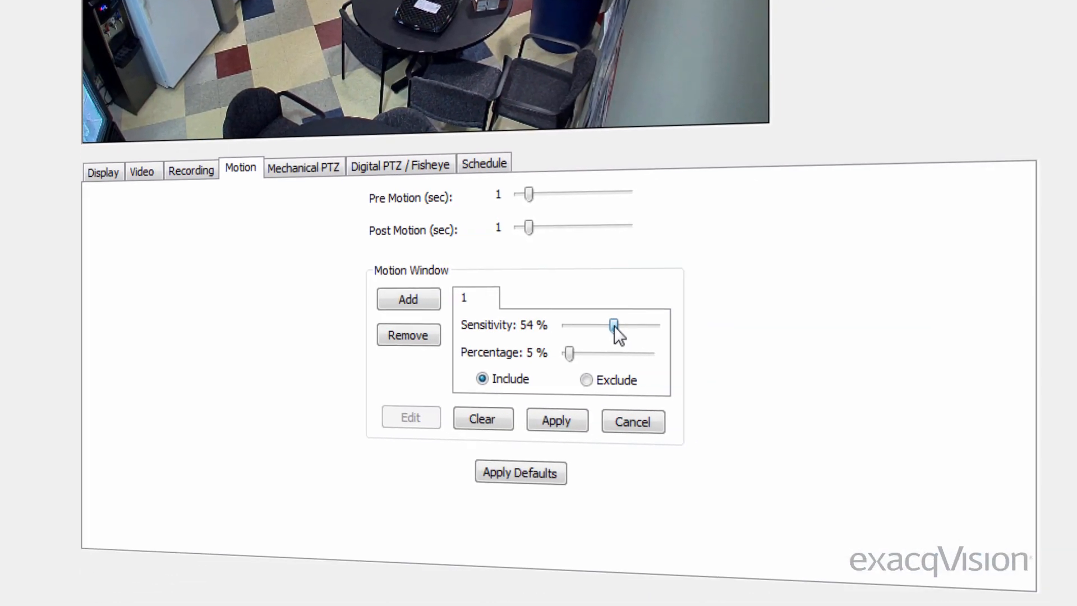
- Set motion window 1 to 90% sensitivity and 15% percentage
left_click_drag(613, 325, 644, 325)
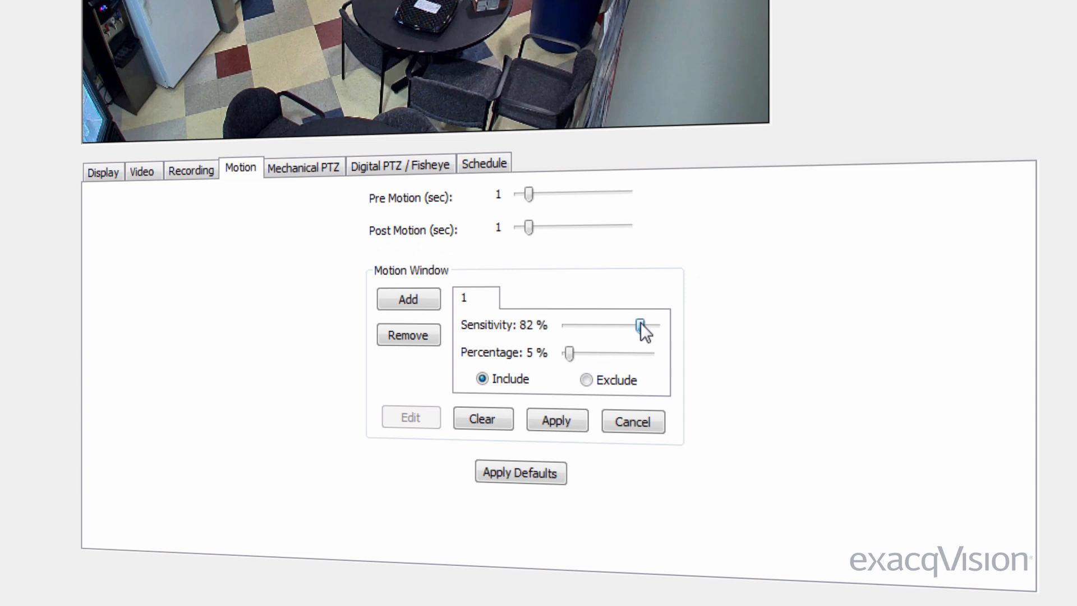
left_click_drag(638, 326, 649, 325)
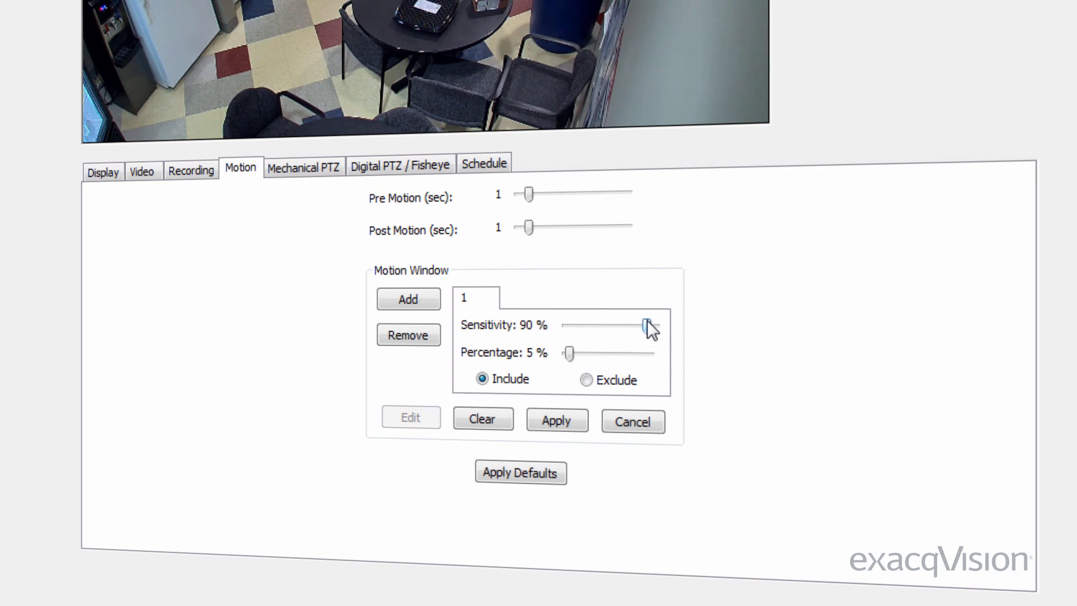
mouse_move(677, 381)
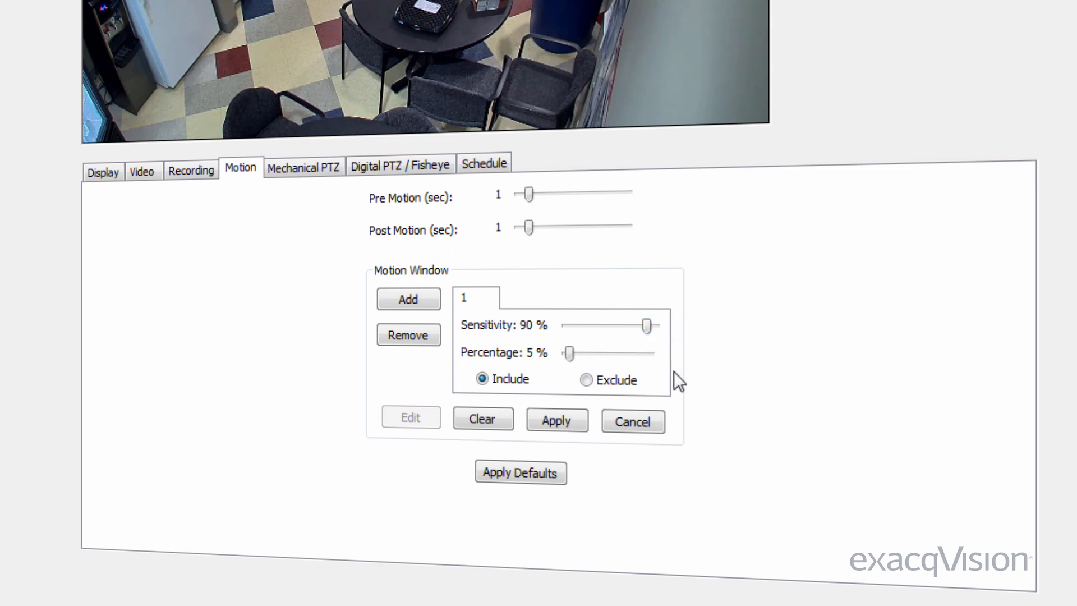
left_click_drag(572, 352, 604, 332)
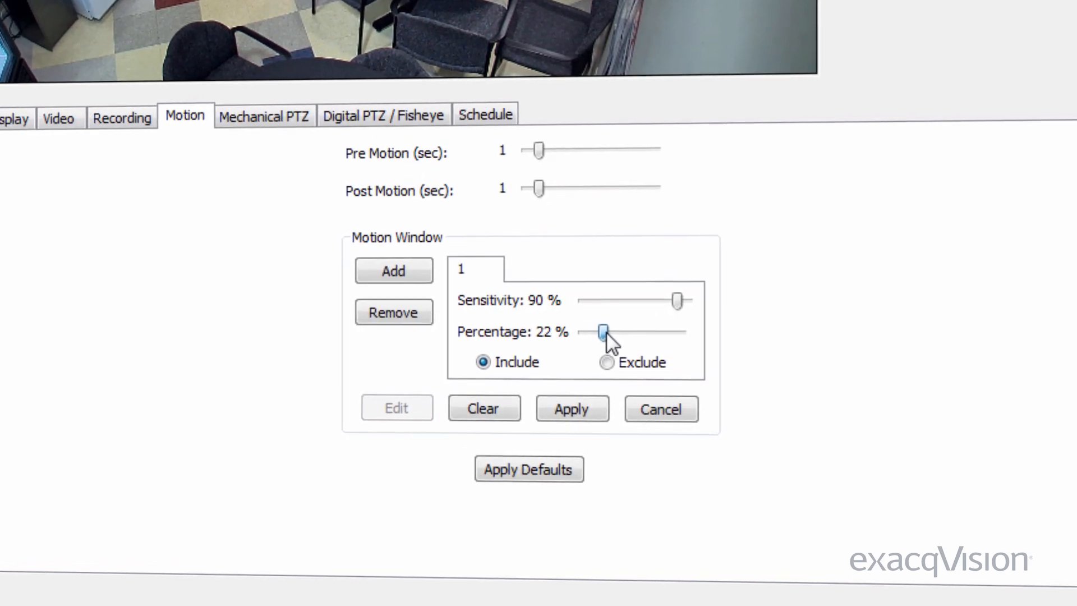
left_click_drag(604, 332, 666, 309)
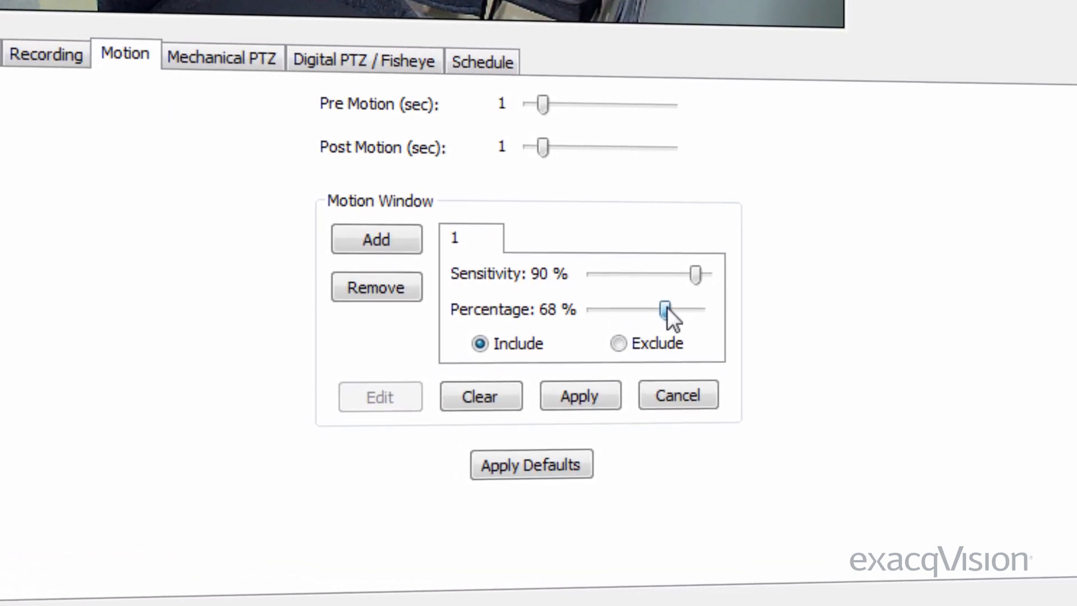
left_click_drag(666, 309, 615, 302)
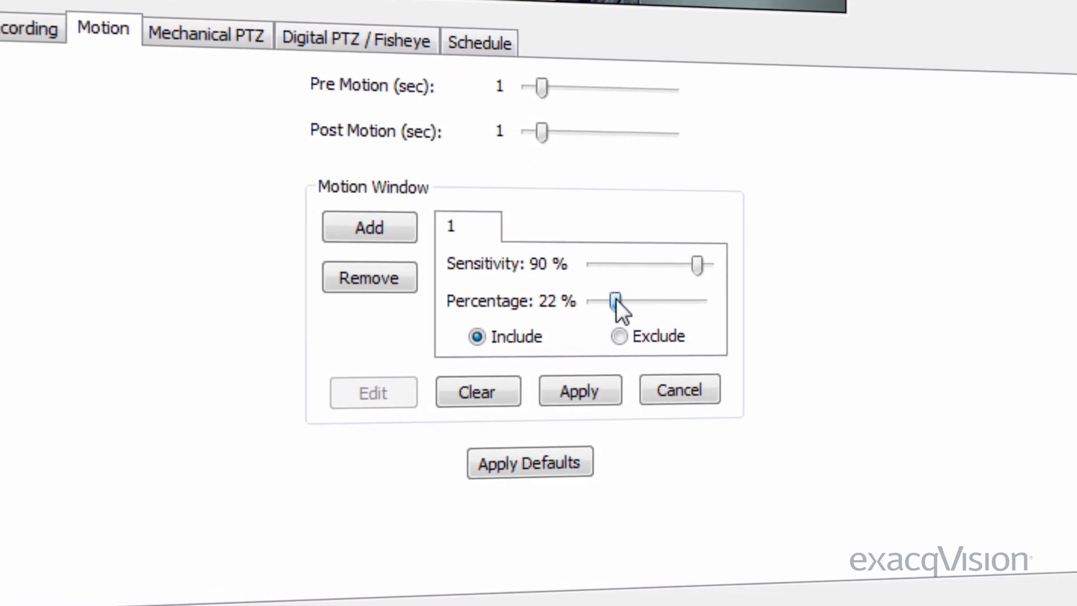
left_click_drag(615, 300, 608, 301)
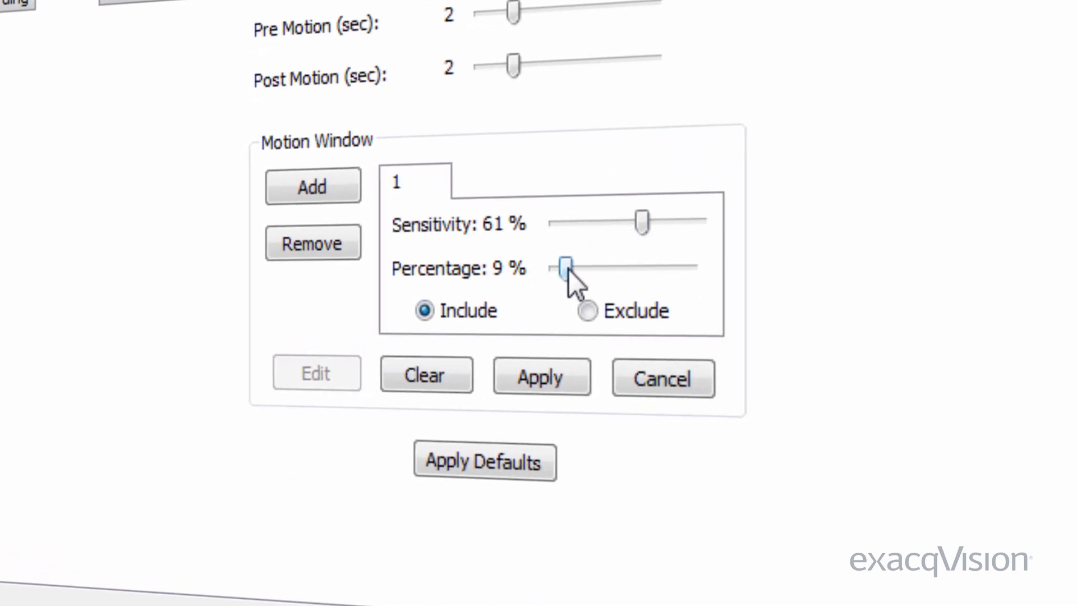
left_click_drag(566, 268, 587, 268)
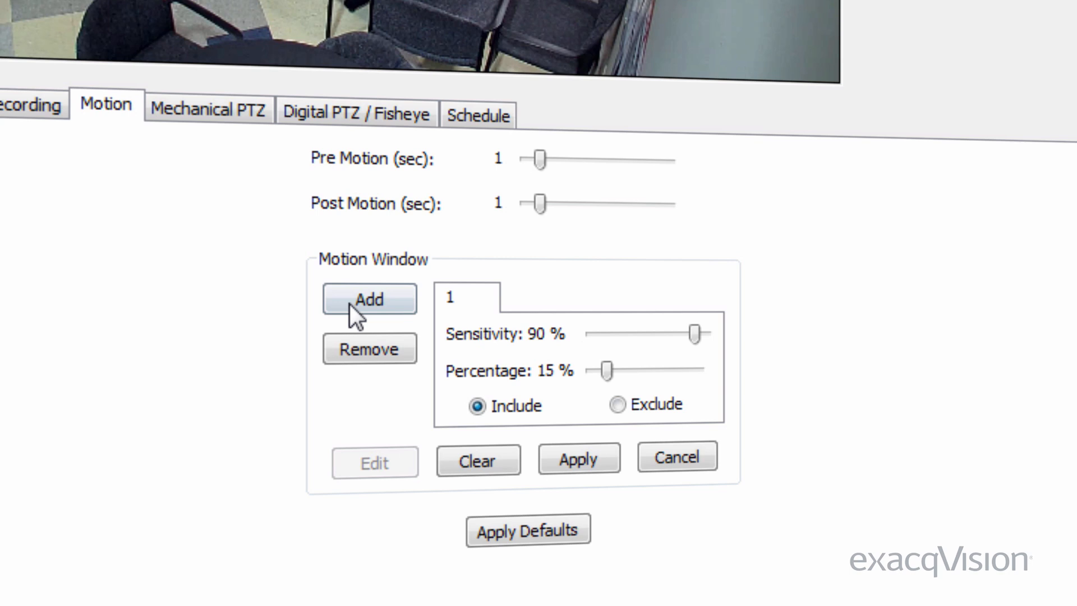
- Add further motion windows, the third at 90% sensitivity and 5% percentage, and apply them
left_click(369, 299)
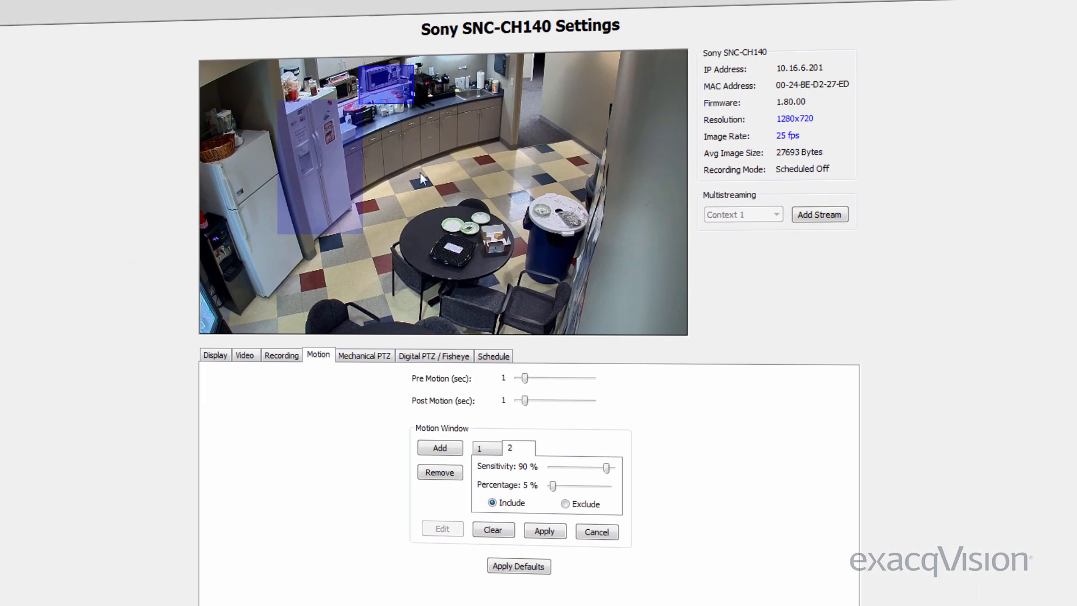
left_click_drag(604, 466, 584, 467)
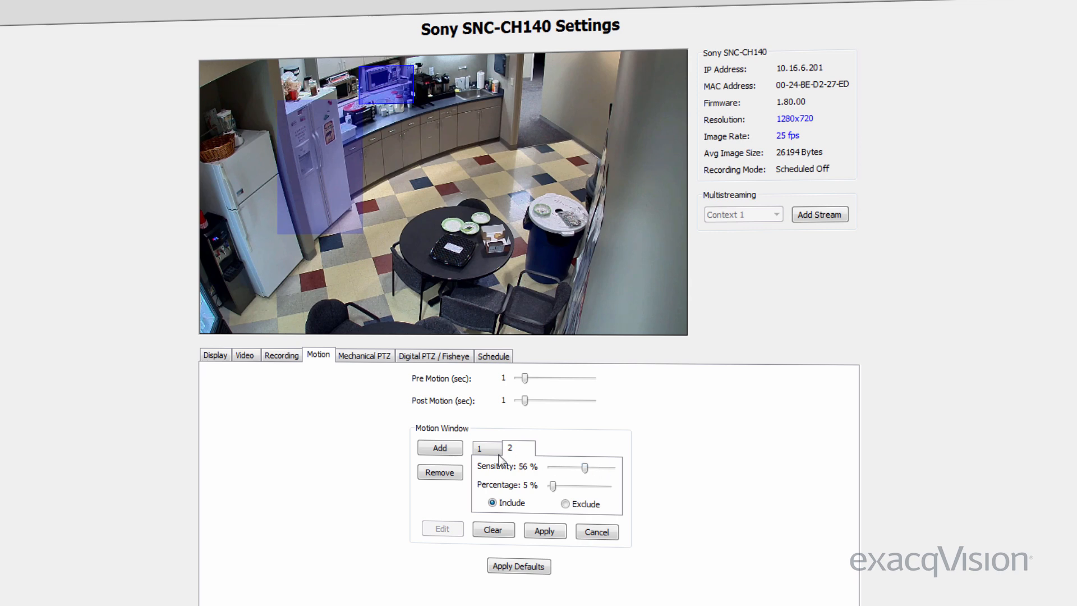
left_click(438, 448)
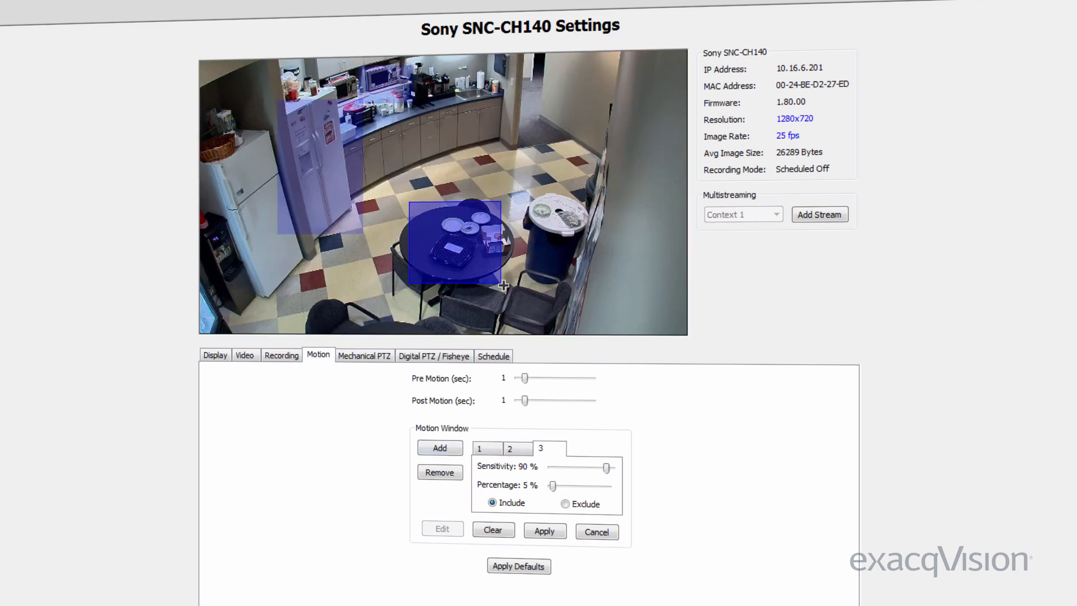
mouse_move(648, 301)
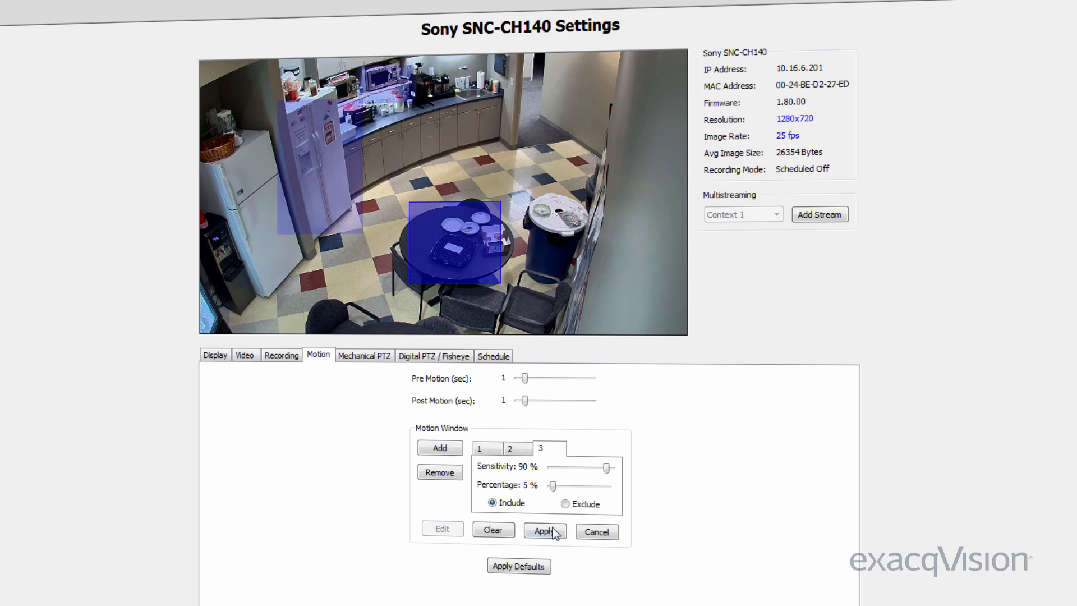
left_click(544, 531)
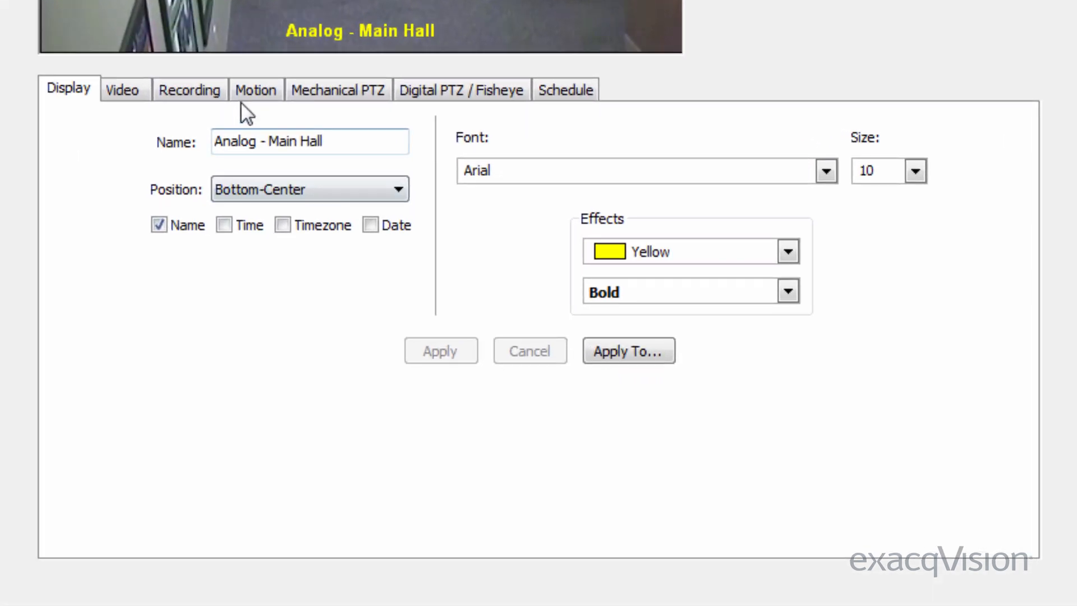
- Mask grid cells over part of the Main Hall hallway image from motion detection
left_click(254, 90)
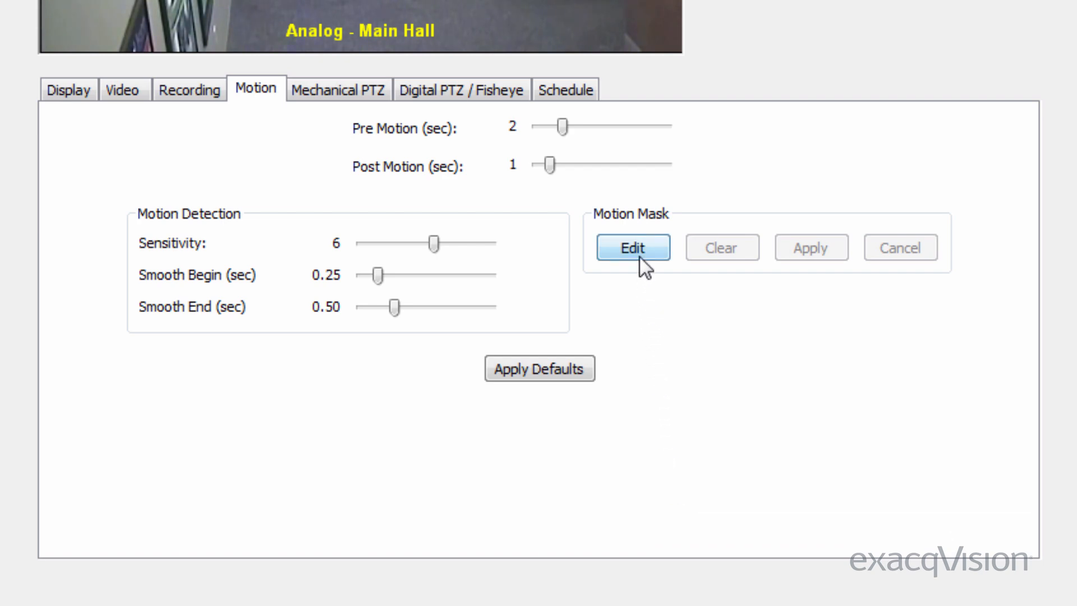
left_click(630, 247)
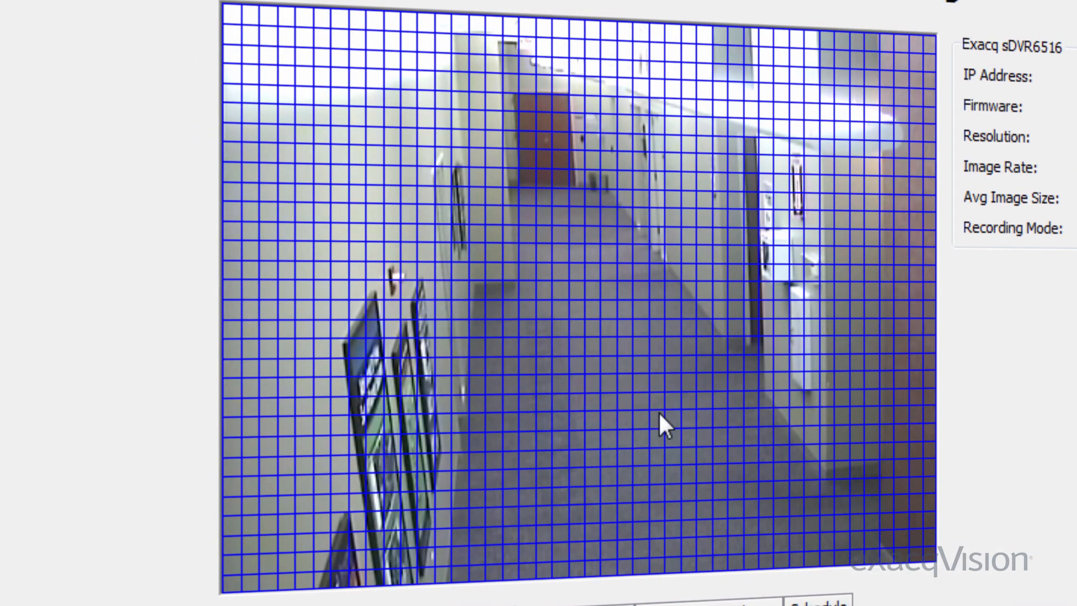
mouse_move(727, 154)
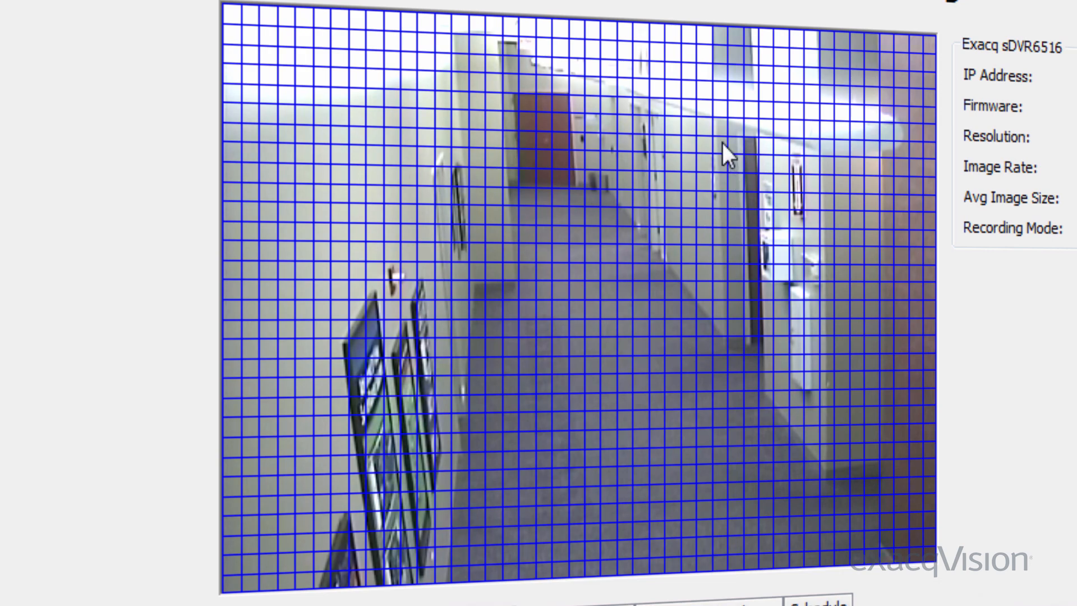
left_click_drag(728, 141, 793, 411)
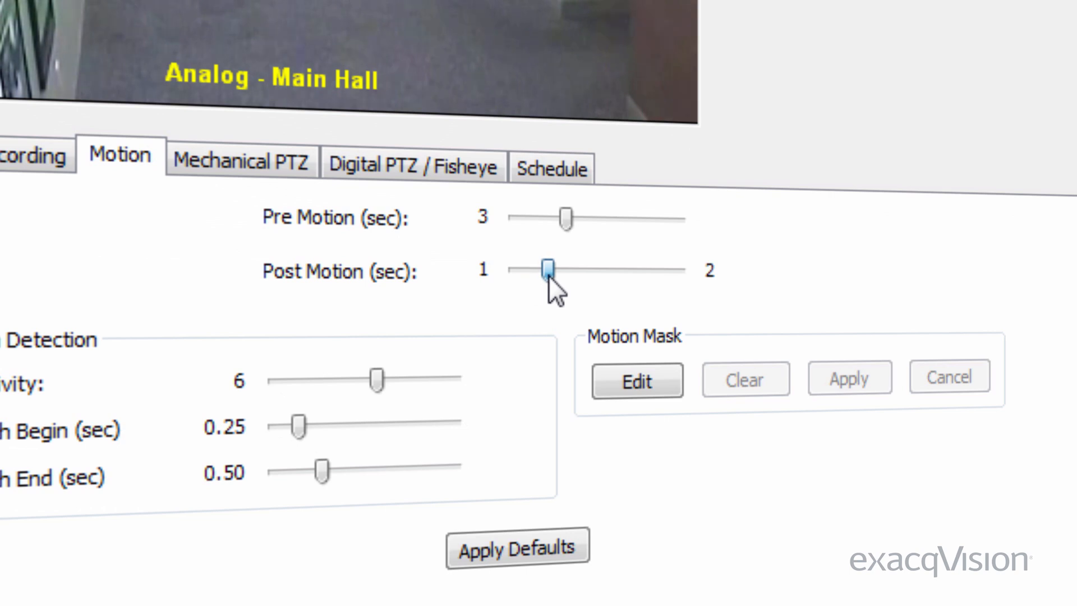
- Set pre motion to 2 seconds and post motion to 3 seconds
left_click_drag(547, 269, 563, 269)
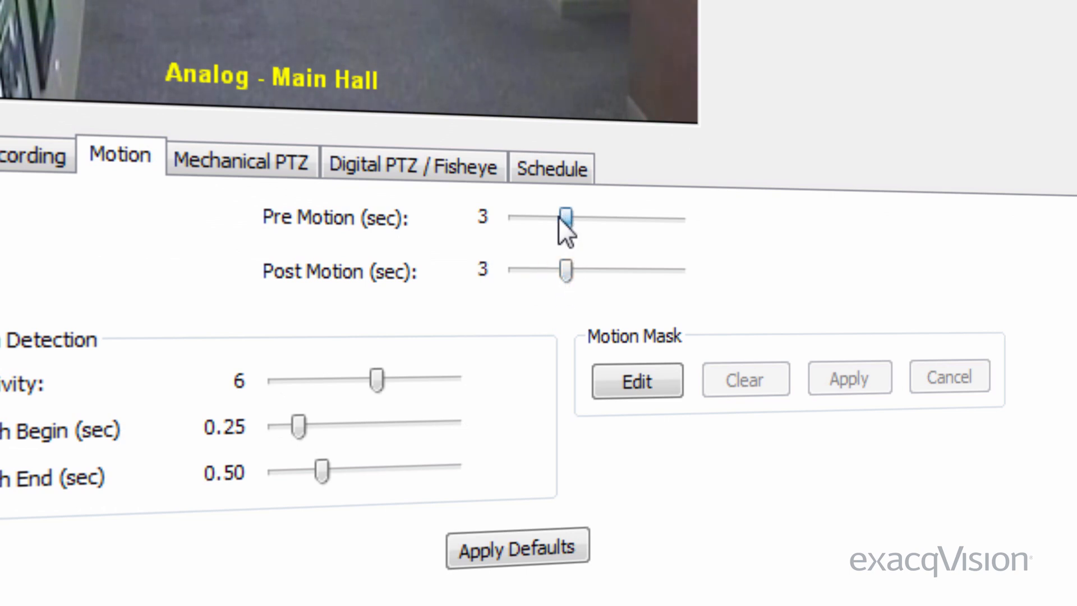
left_click_drag(567, 216, 557, 209)
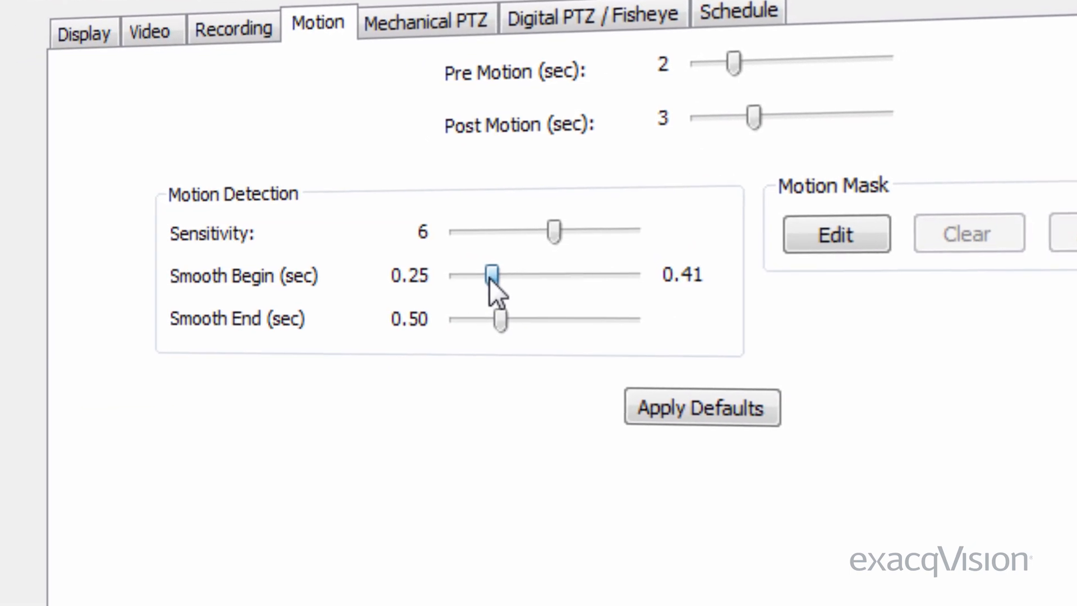
- Set smooth begin to 0.27 seconds and smooth end to 0.25 seconds
left_click_drag(494, 274, 482, 274)
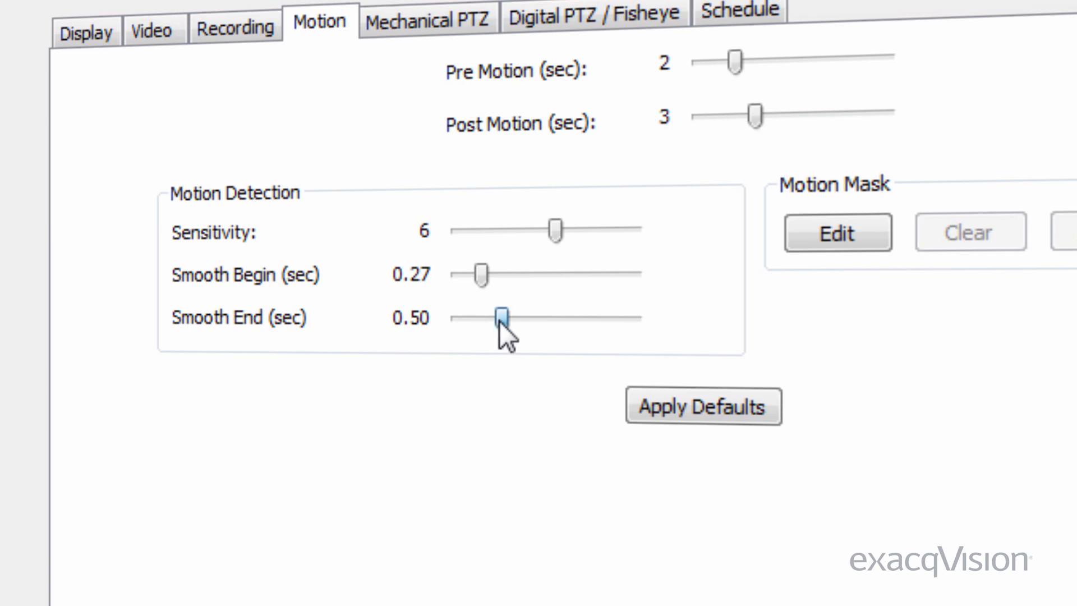
left_click_drag(501, 316, 478, 316)
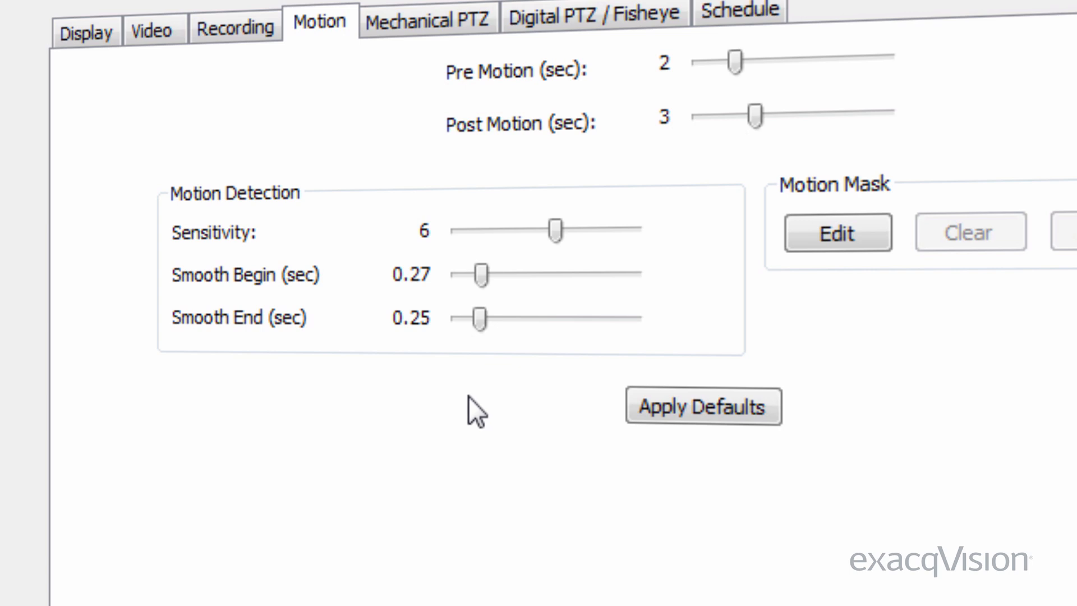
mouse_move(501, 298)
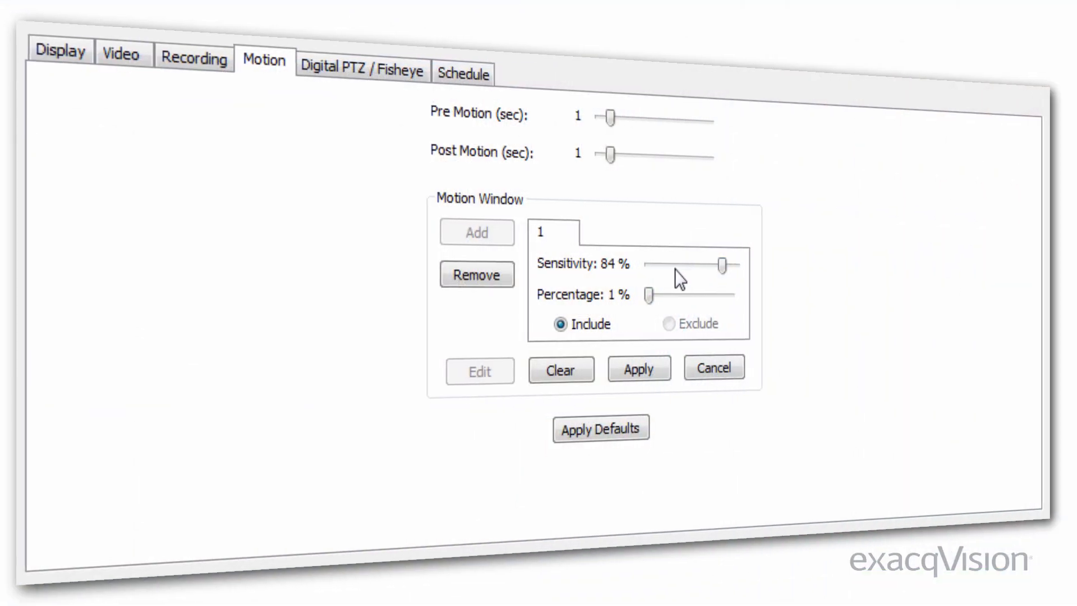
- Set the motion window to 92% sensitivity and 7% percentage and adjust pre motion seconds
left_click_drag(647, 295, 663, 295)
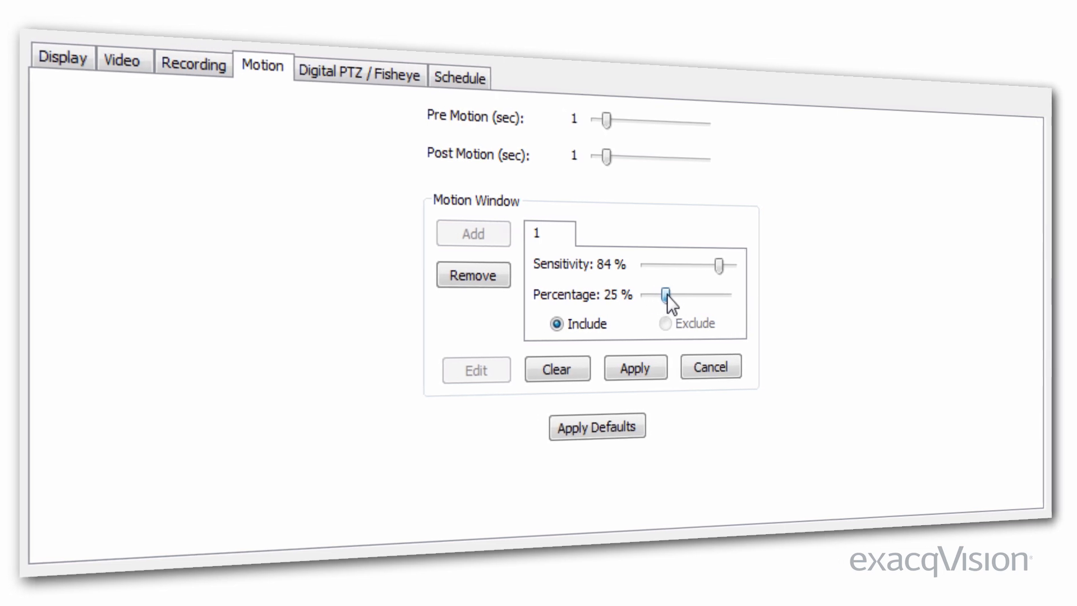
left_click_drag(663, 295, 663, 295)
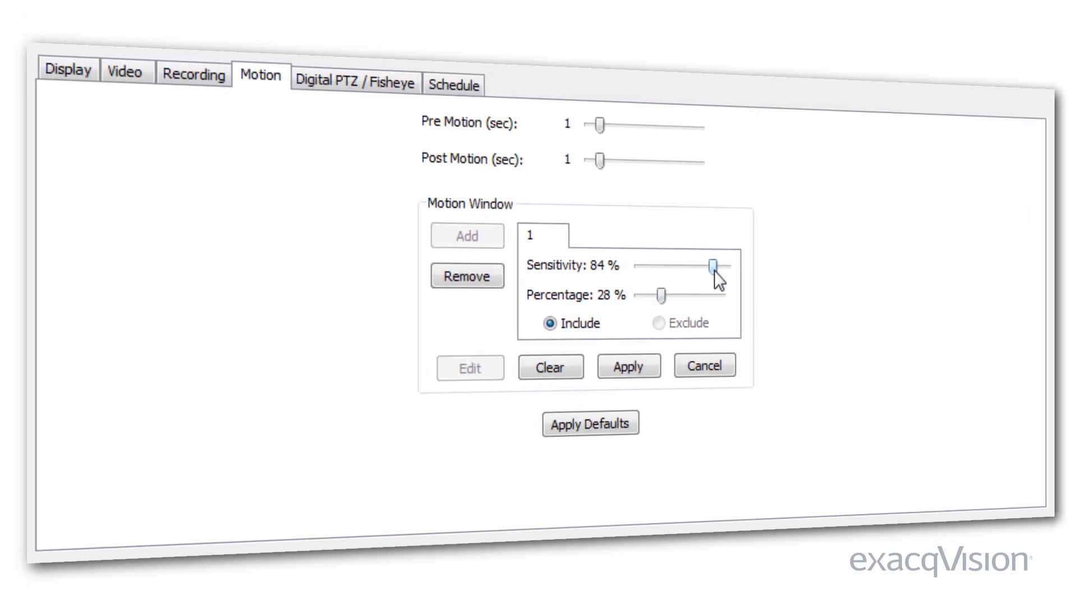
left_click_drag(711, 265, 717, 265)
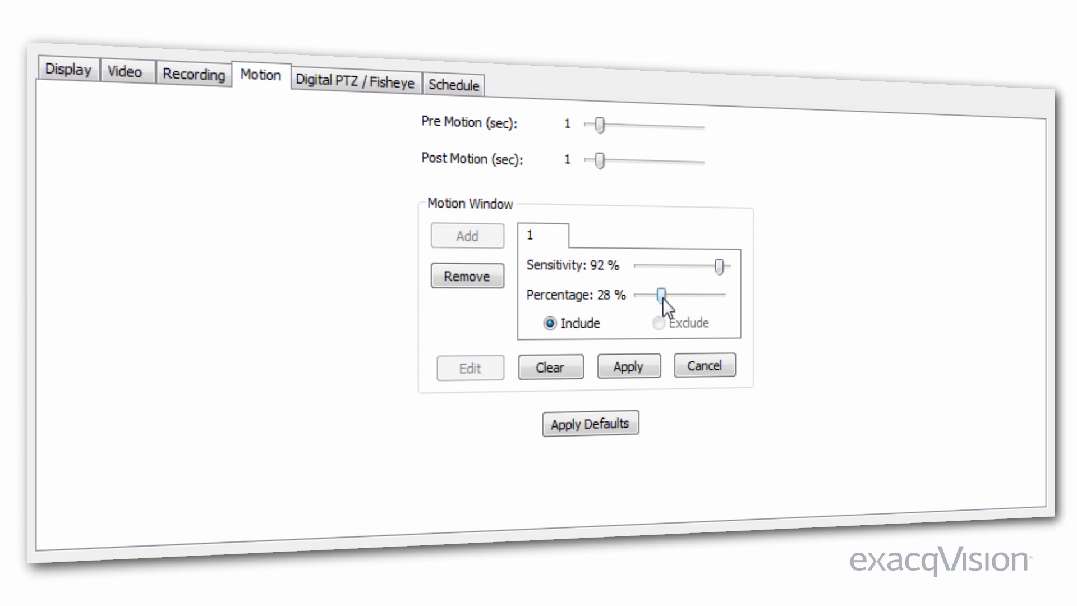
left_click_drag(663, 295, 644, 295)
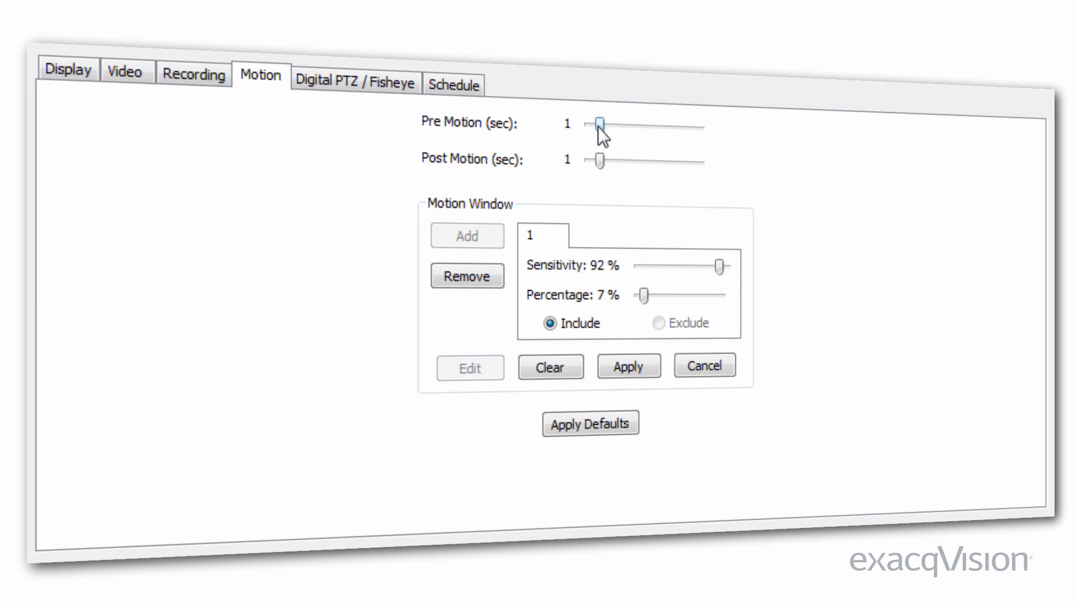
left_click_drag(599, 125, 644, 126)
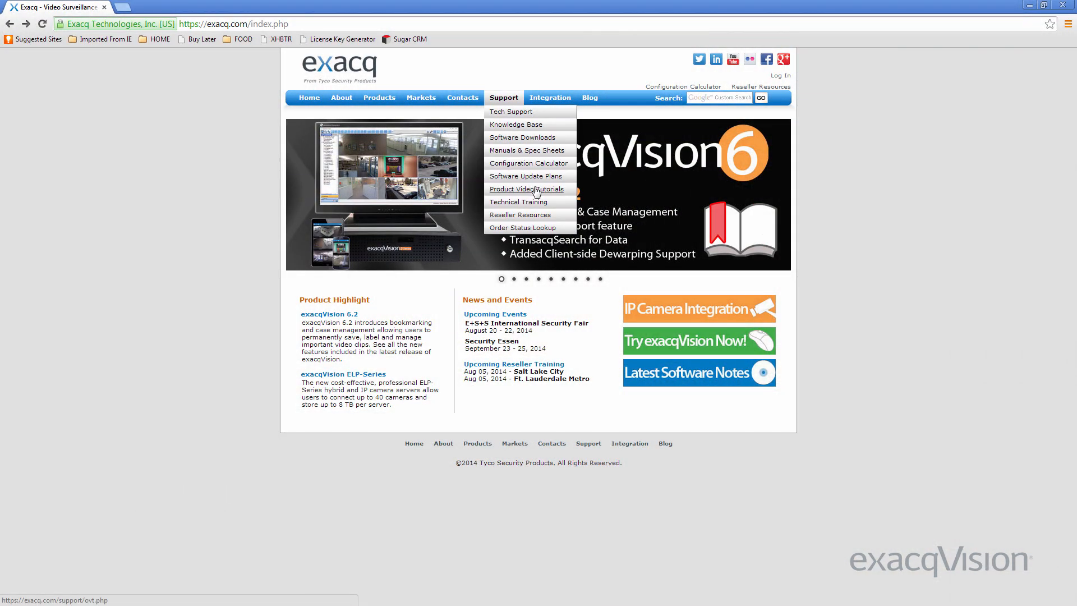
- Open the Product Video Tutorials page from the exacq site's Support menu
left_click(528, 189)
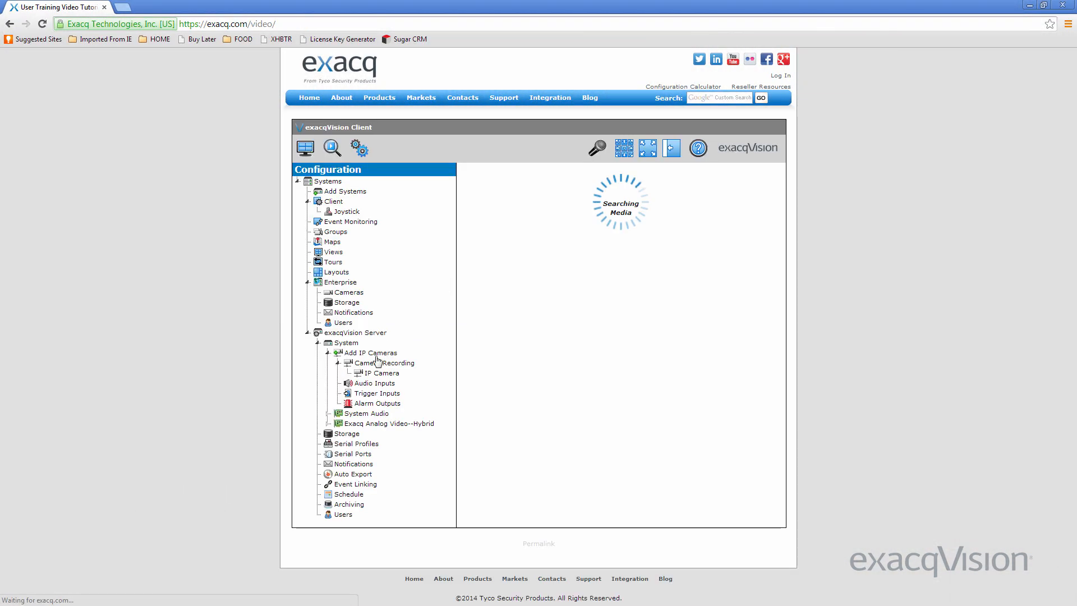